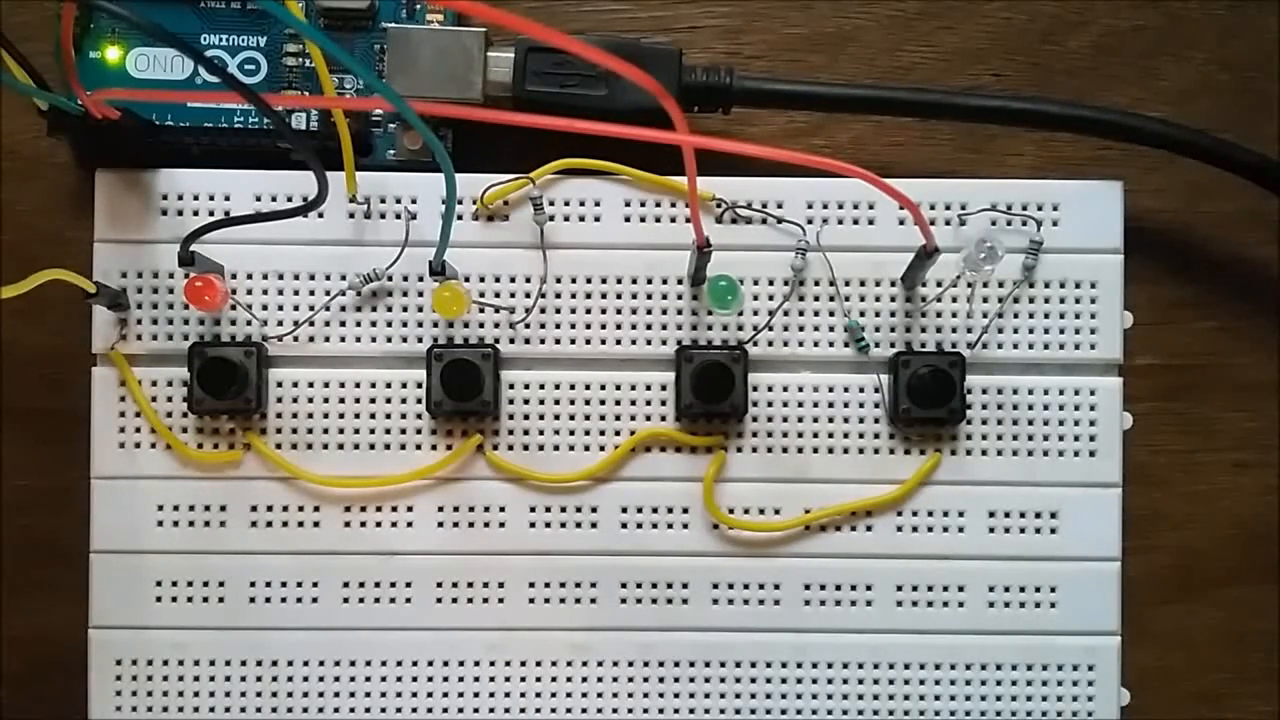
# - Press the first pushbutton, then the second button below the lit yellow LED
pyautogui.click(225, 380)
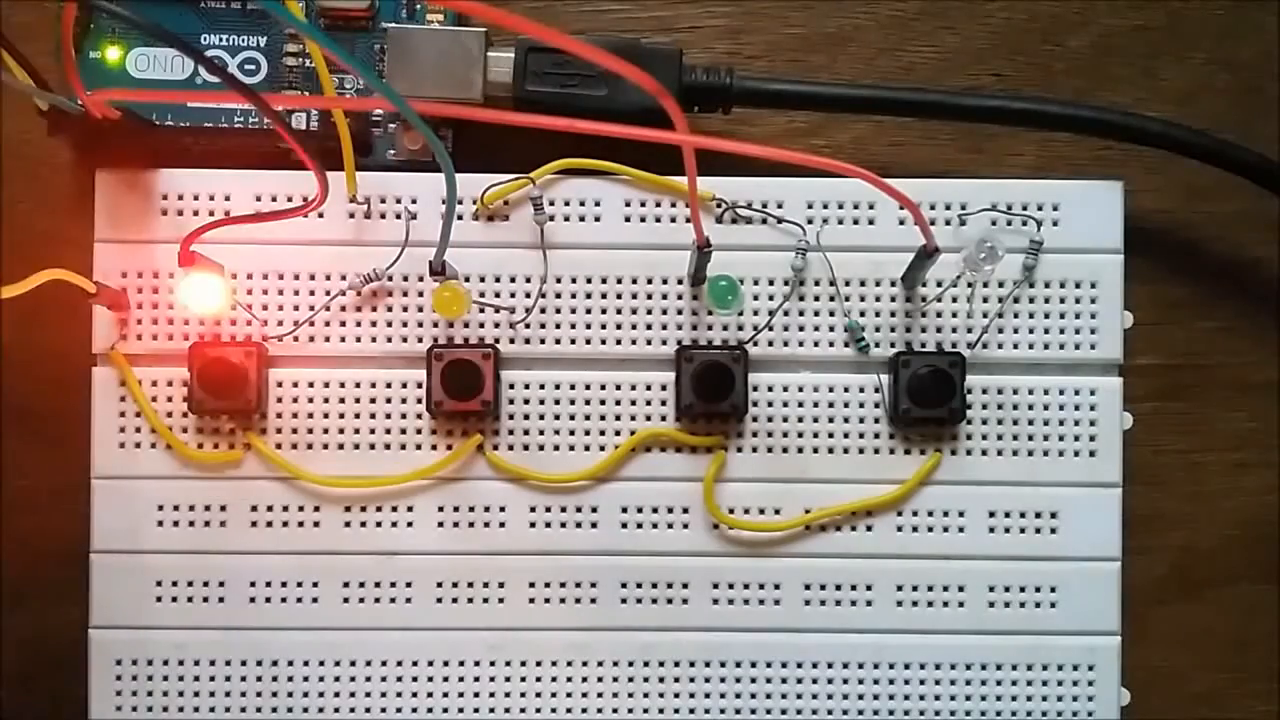
pyautogui.click(465, 375)
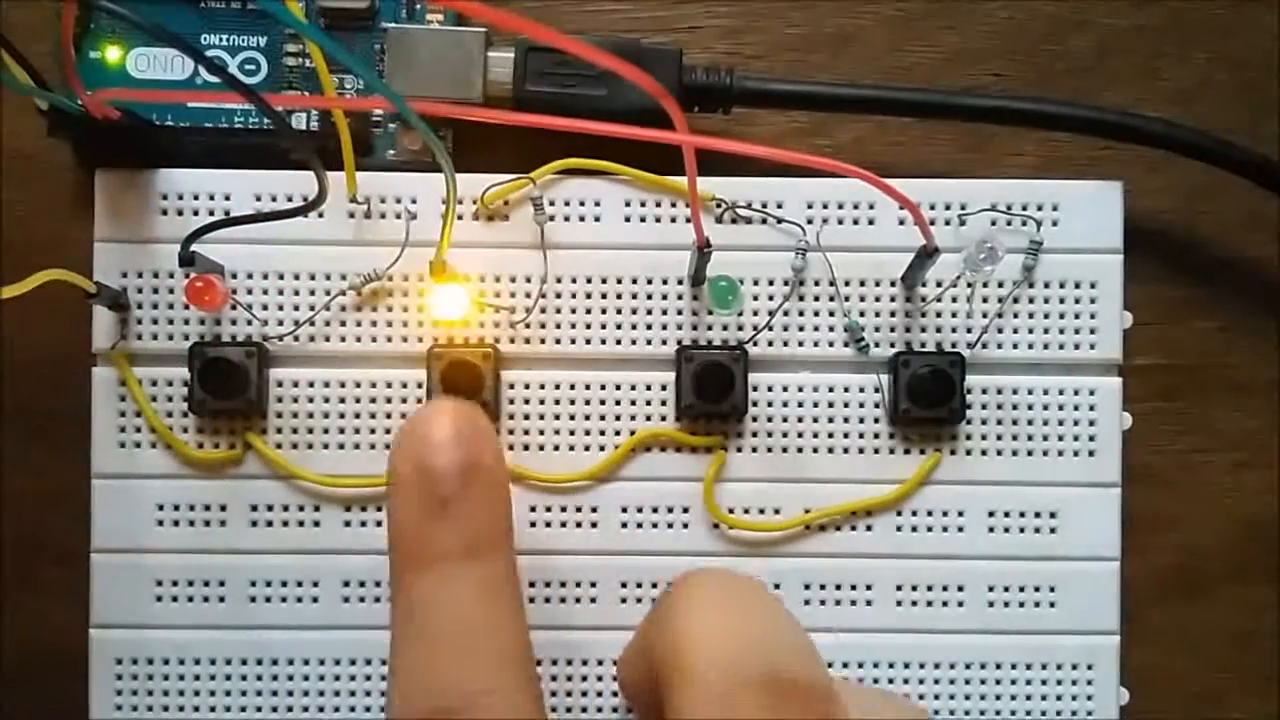